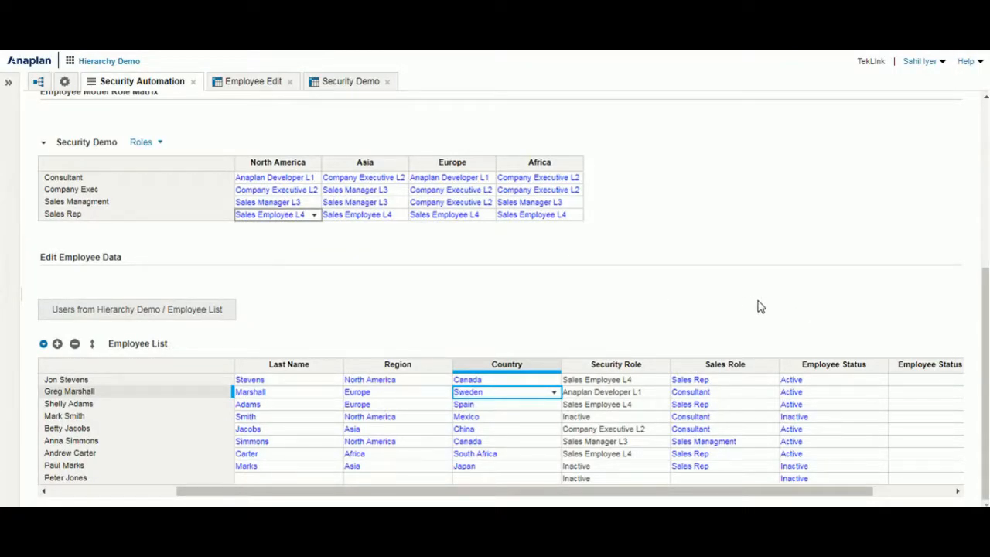
mouse_move(733, 300)
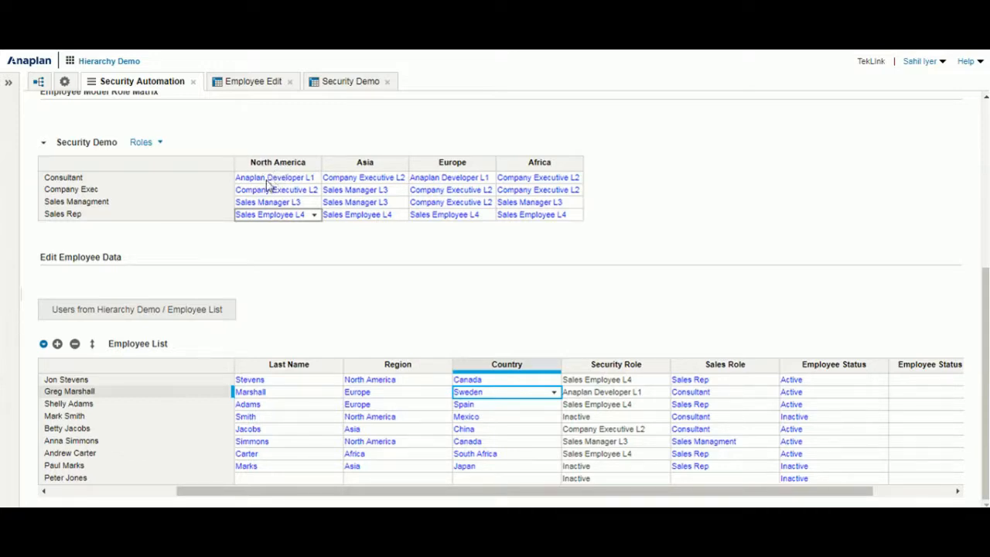
mouse_move(209, 210)
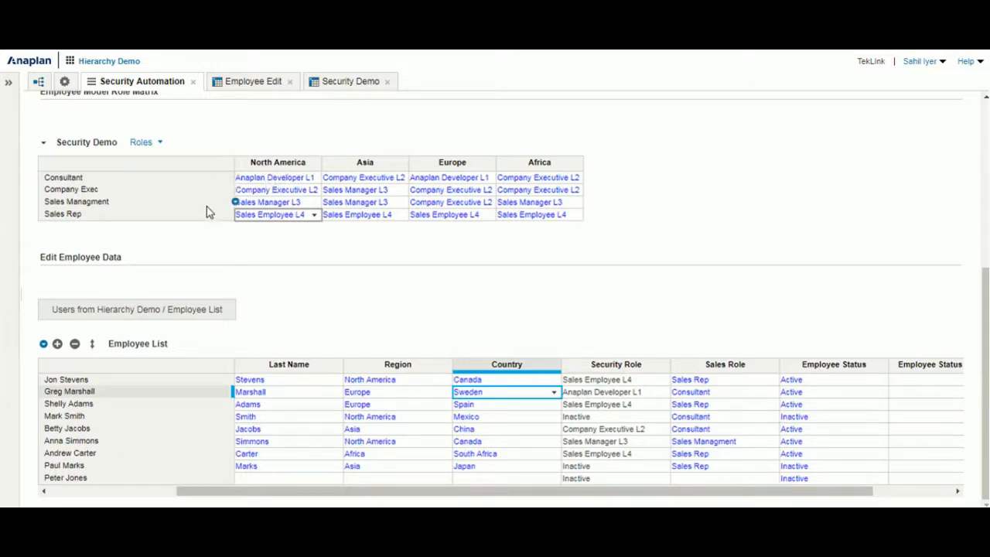
mouse_move(223, 183)
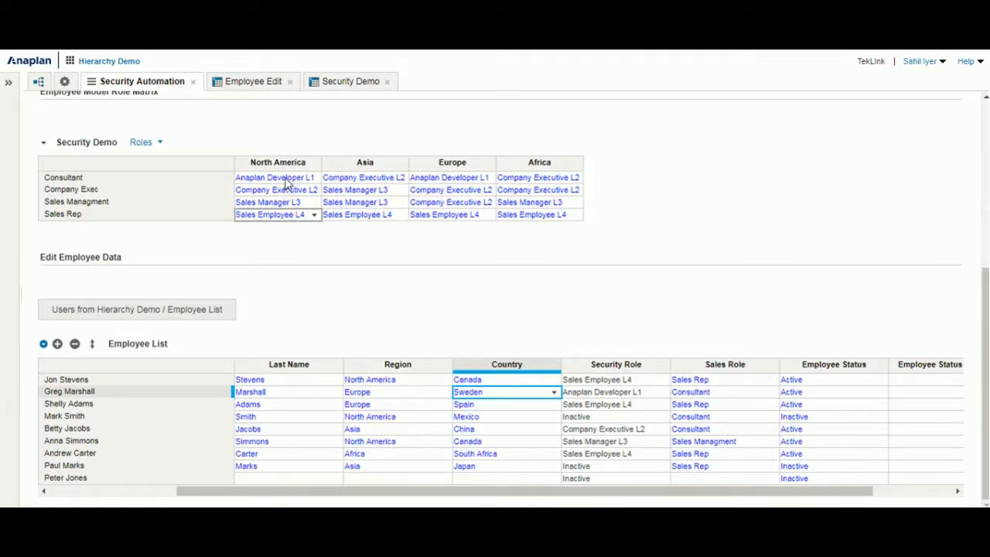
Assign Sales Manager L3 as the North America role for Sales Rep in the role matrix
left_click(314, 213)
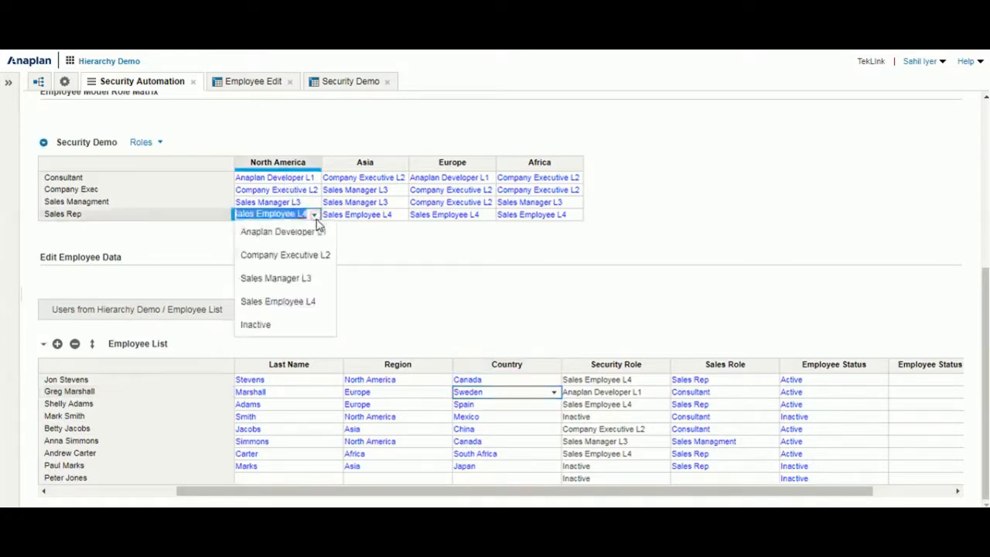
left_click(276, 278)
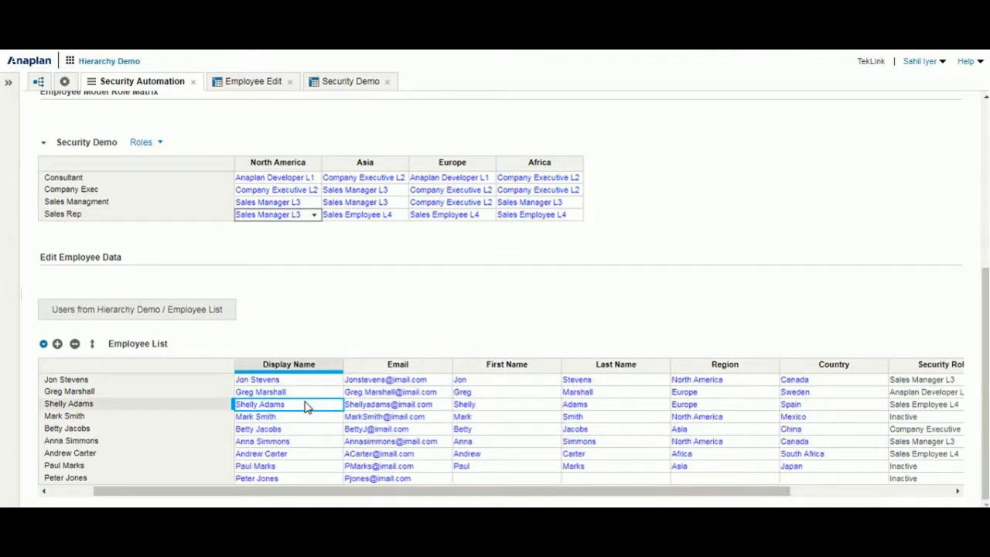
mouse_move(209, 402)
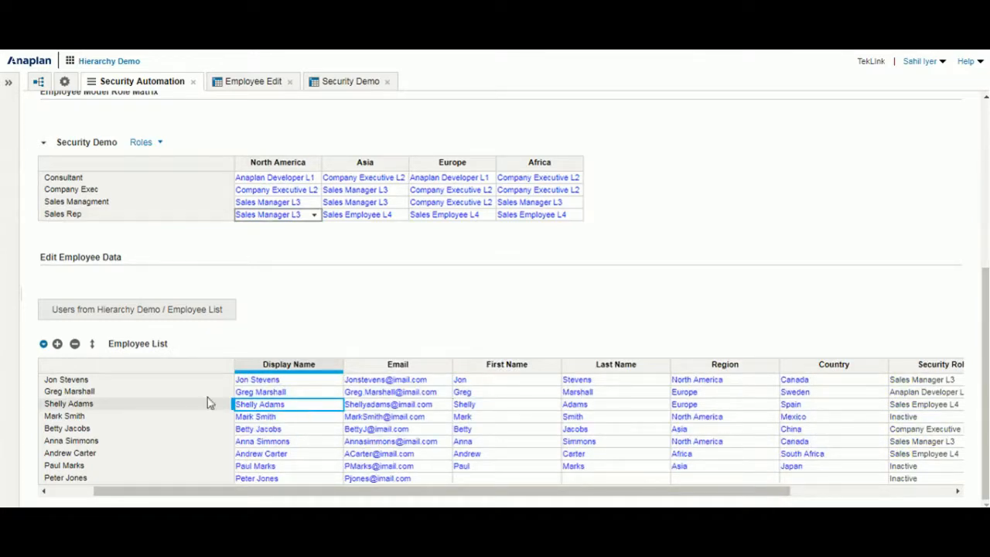
left_click(56, 344)
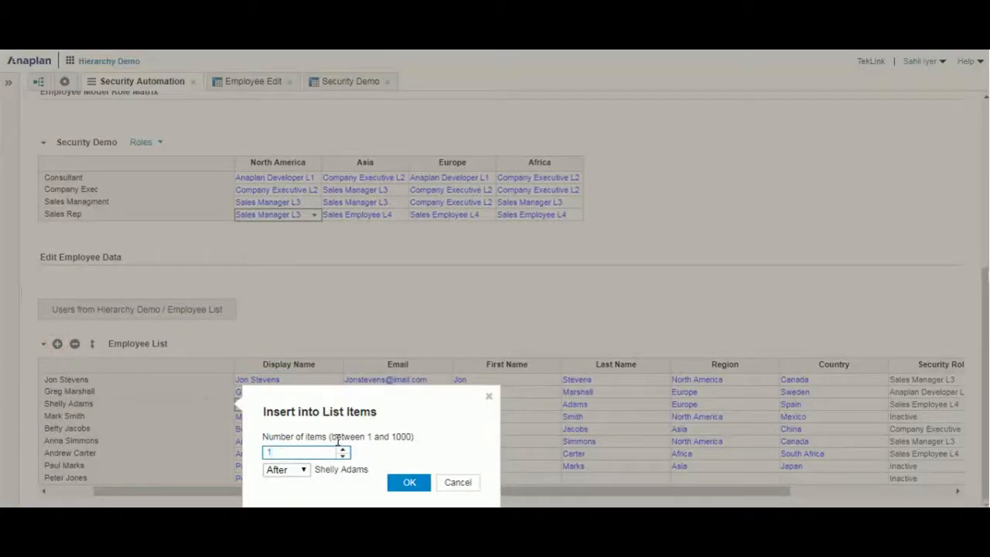
left_click(408, 482)
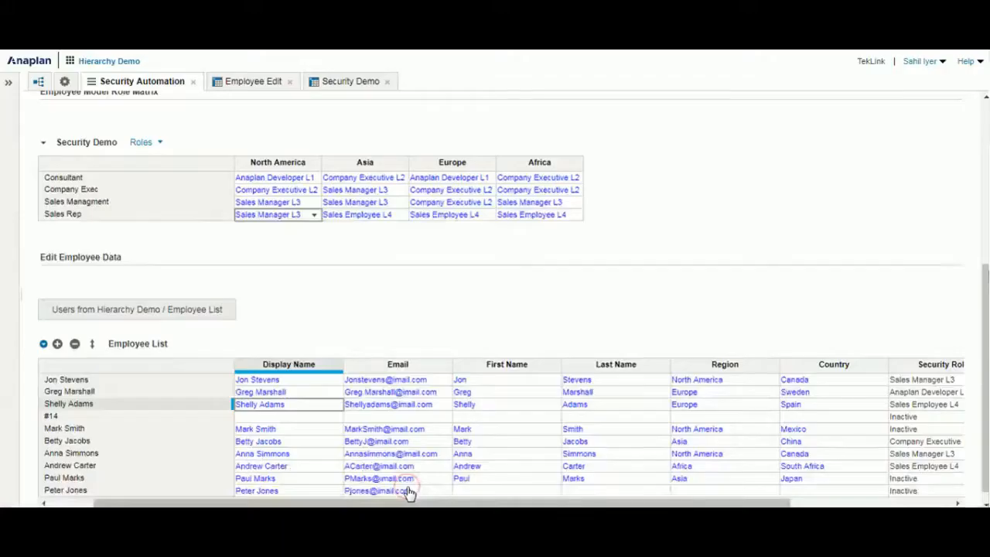
left_click(287, 414)
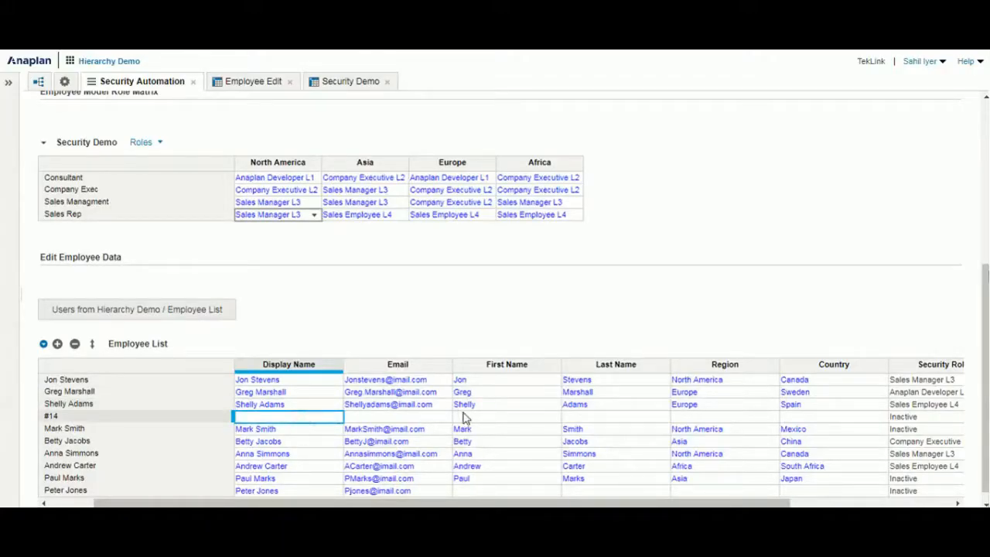
left_click(506, 416)
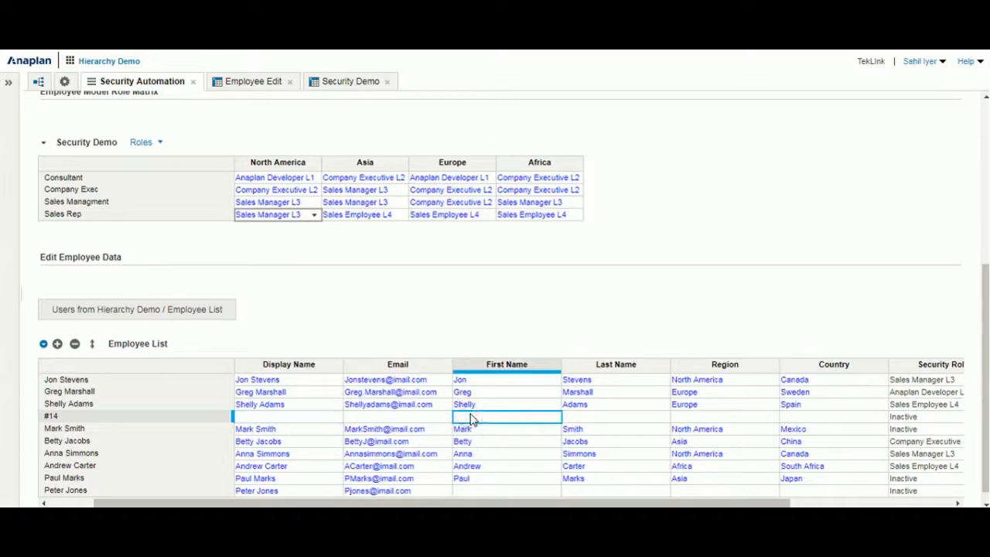
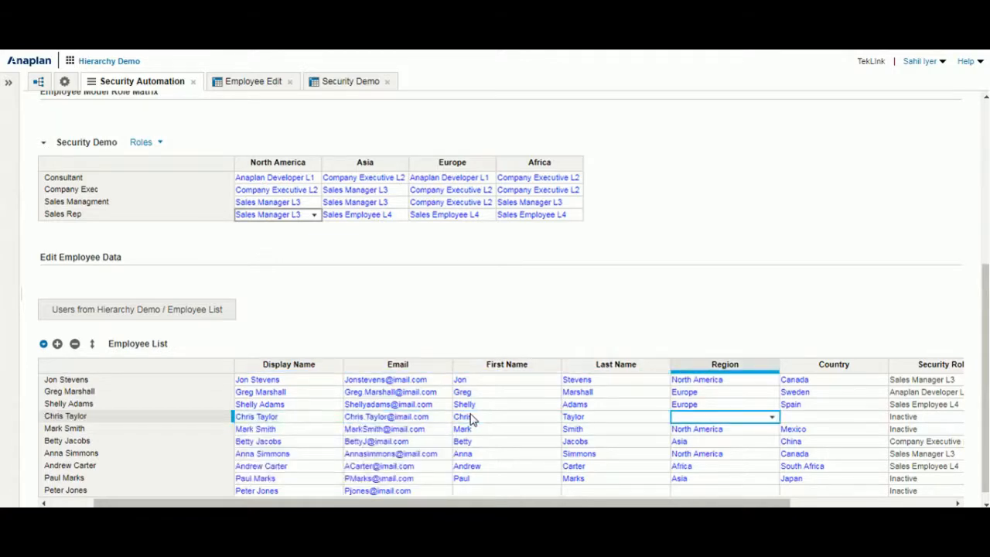
left_click(767, 417)
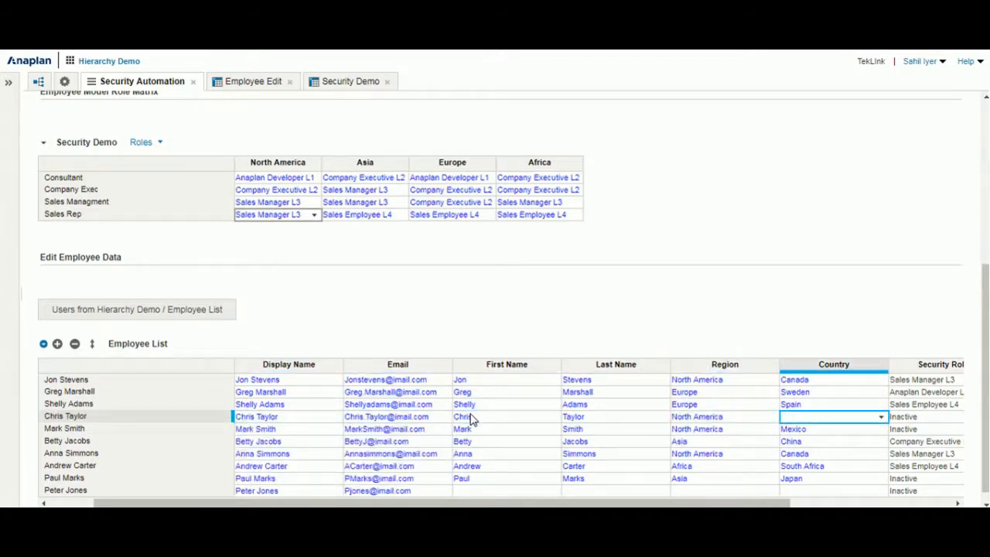
scroll("right", 3)
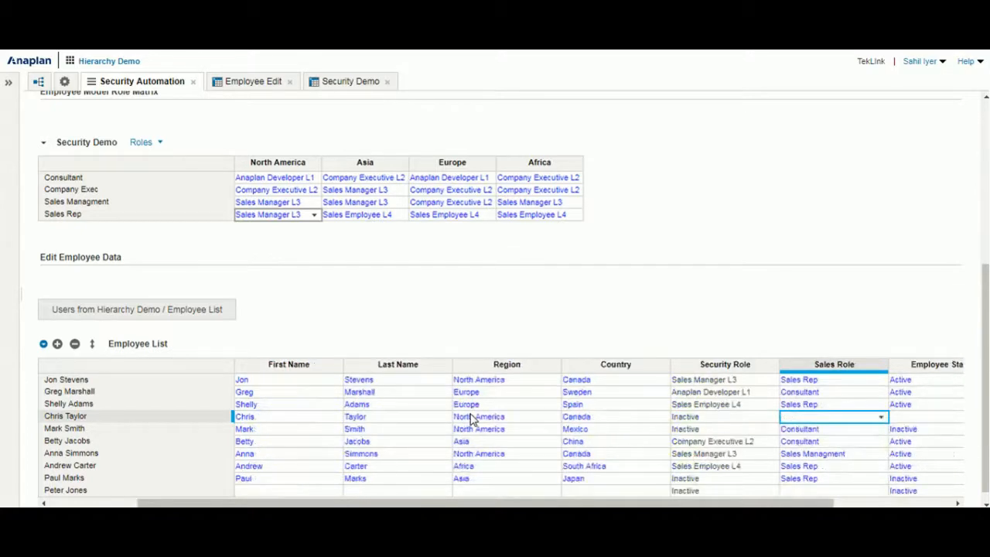
mouse_move(872, 420)
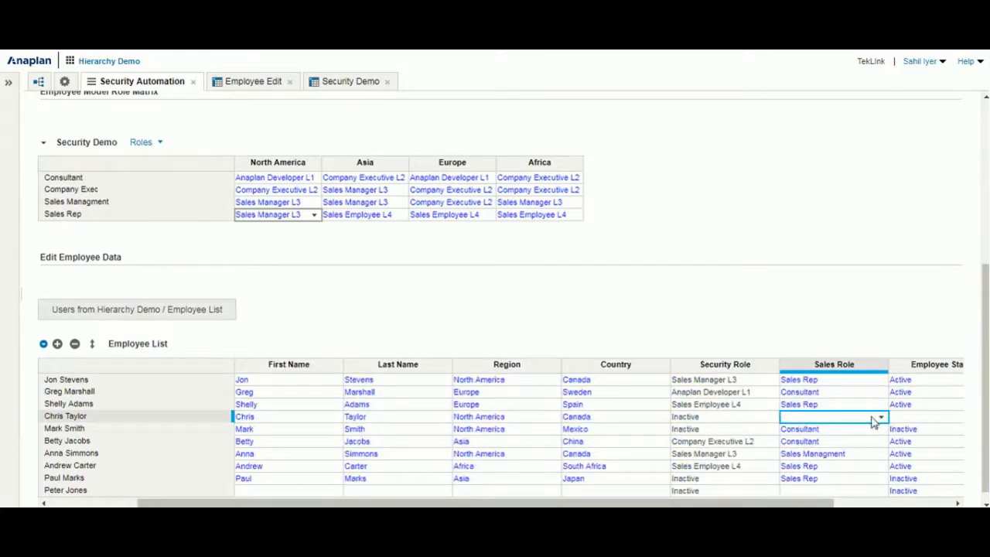
left_click(832, 416)
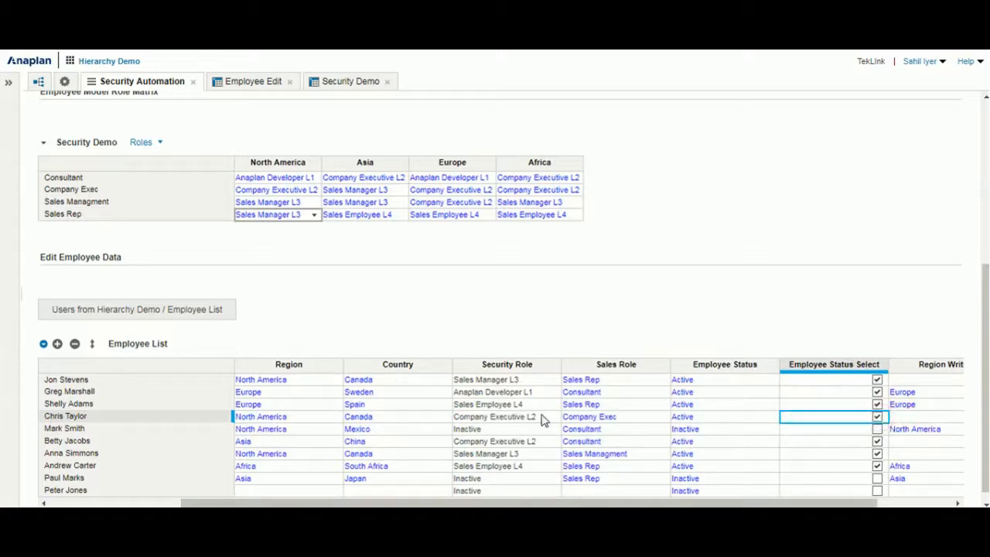
left_click(504, 416)
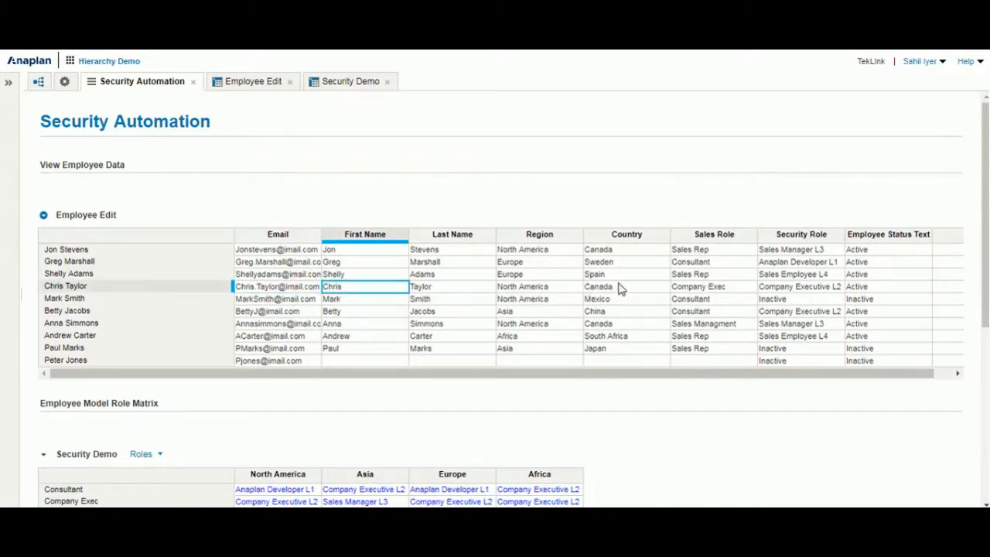
Run the 'Users from Hierarchy Demo / Employee List' import: 1 created, 20 updated, 1 failed
left_click(622, 286)
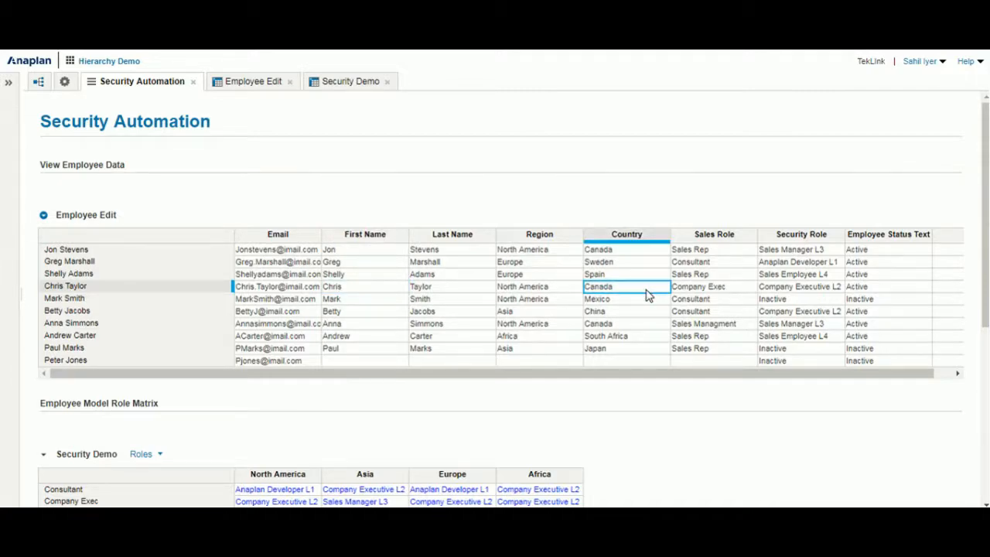
scroll("down", 3)
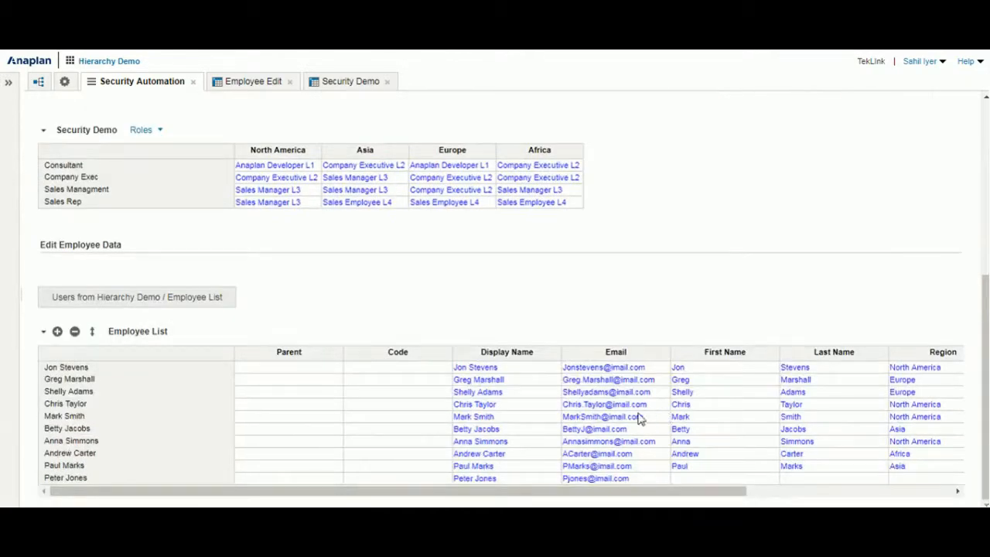
mouse_move(403, 426)
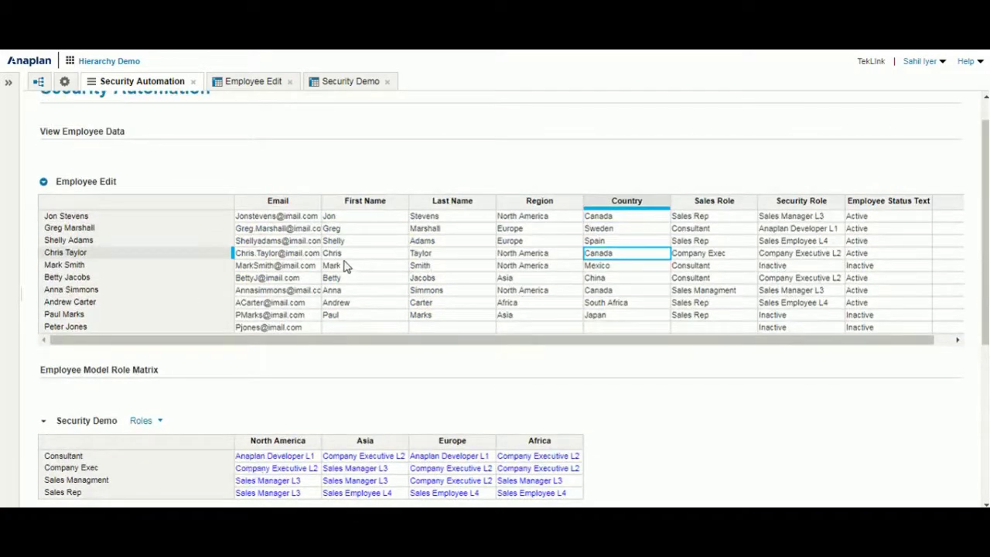
scroll("down", 3)
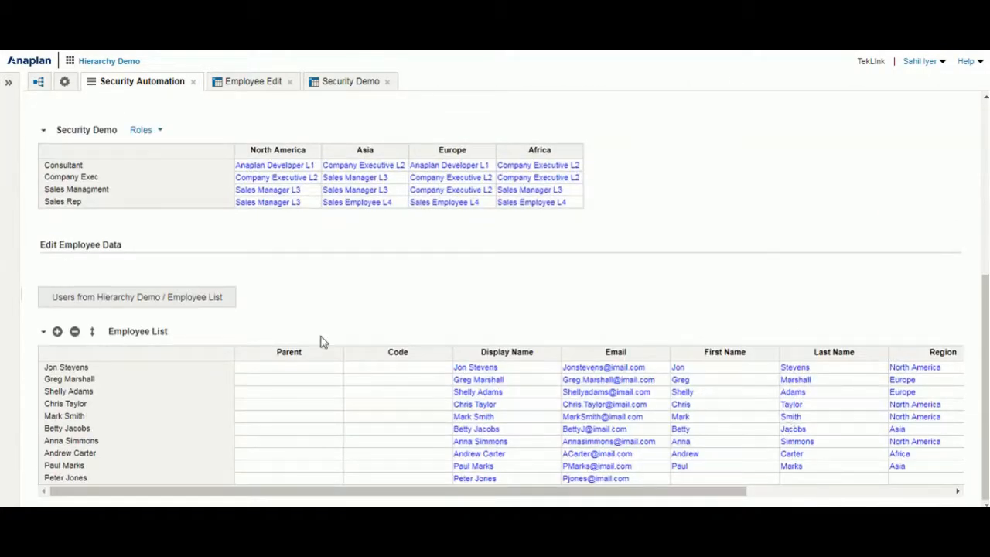
left_click(136, 297)
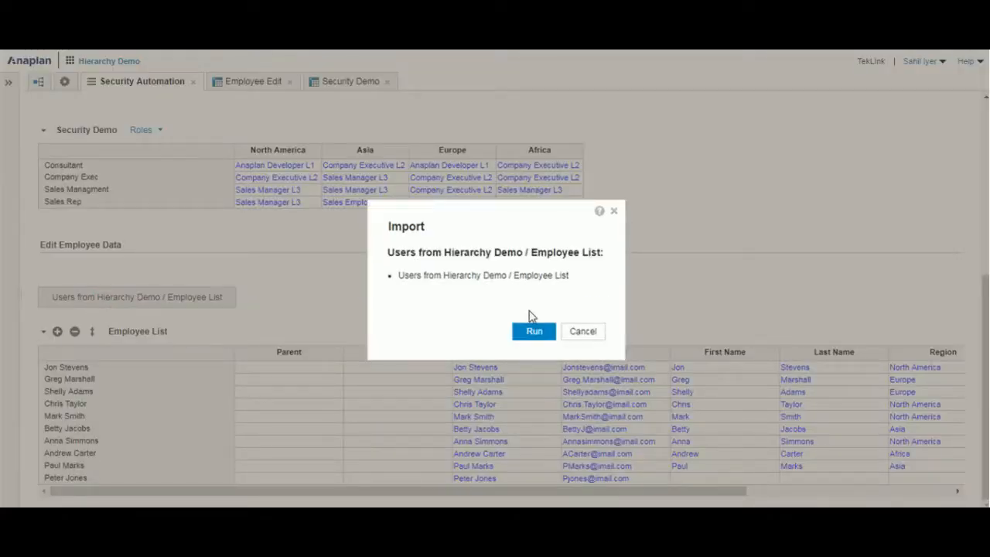
left_click(533, 331)
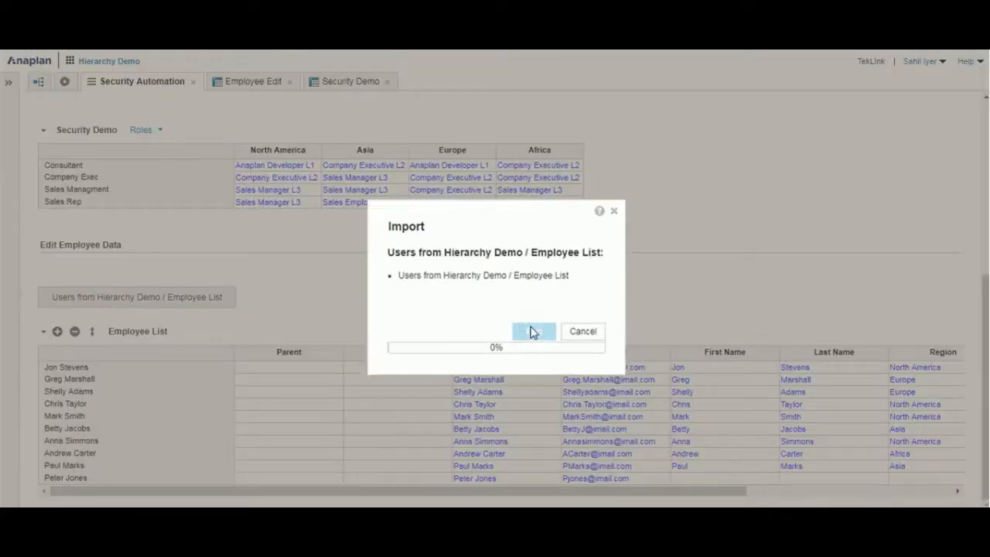
left_click(532, 331)
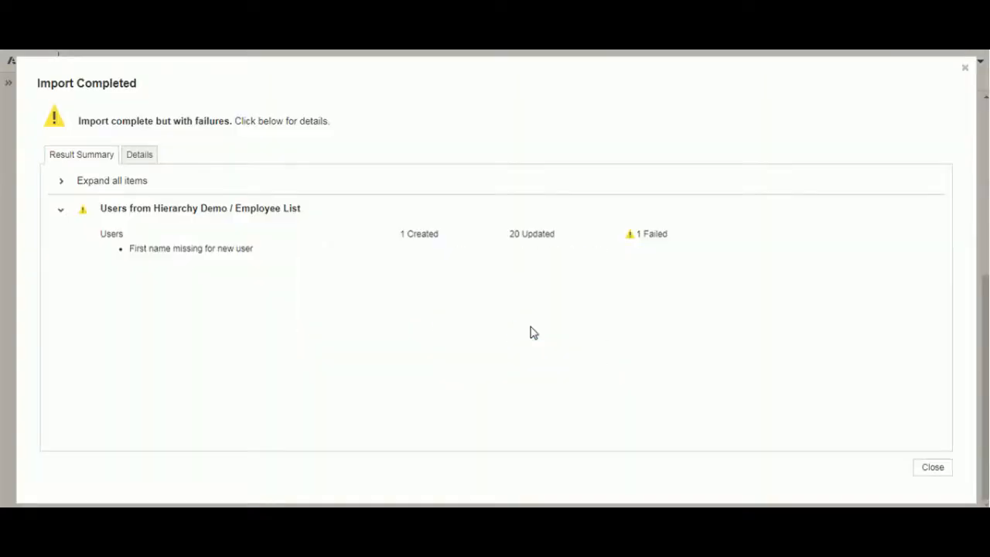
left_click(934, 467)
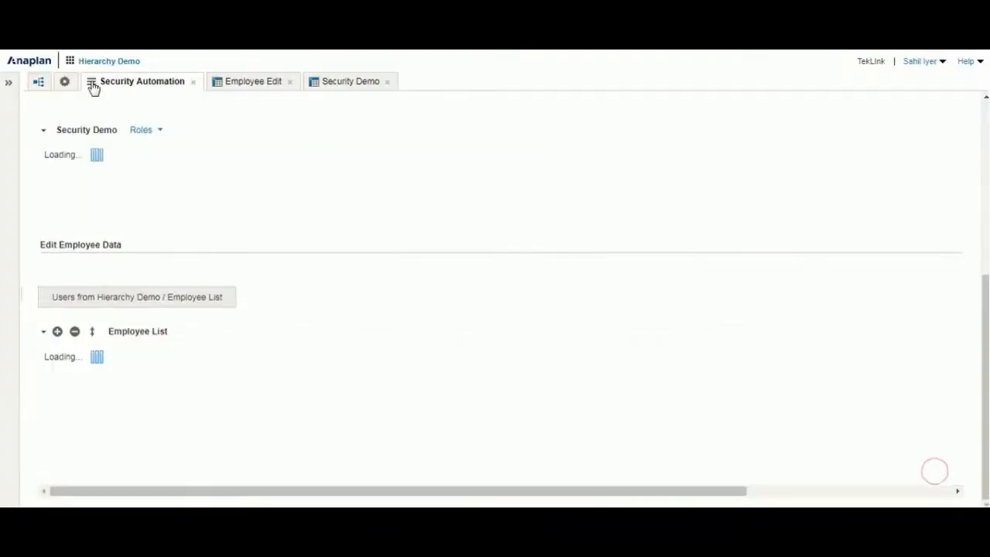
left_click(64, 81)
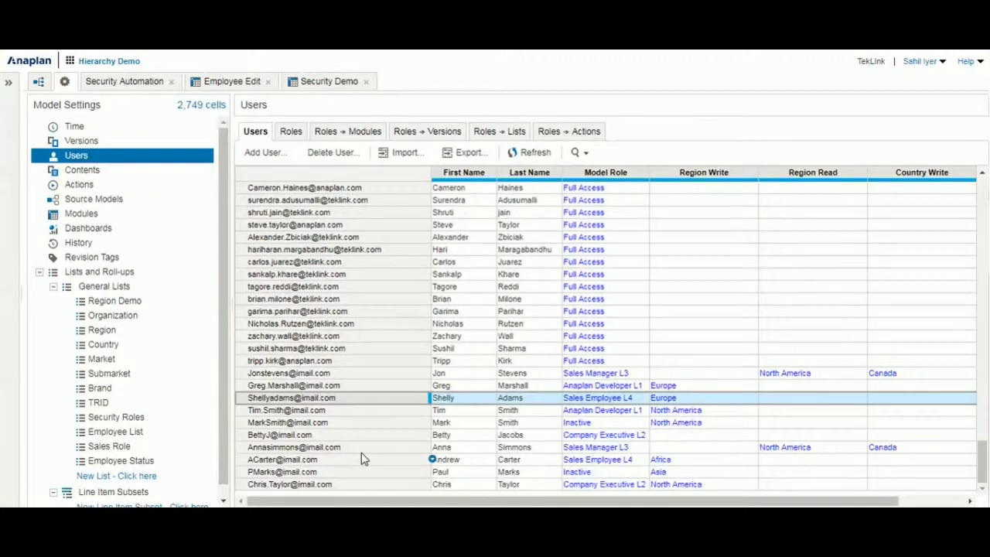
mouse_move(363, 484)
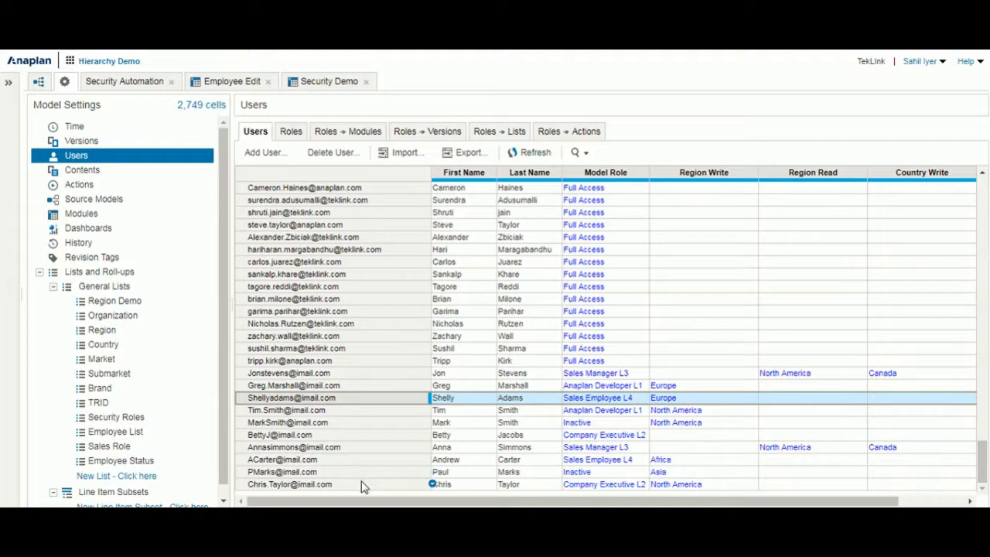
left_click(511, 485)
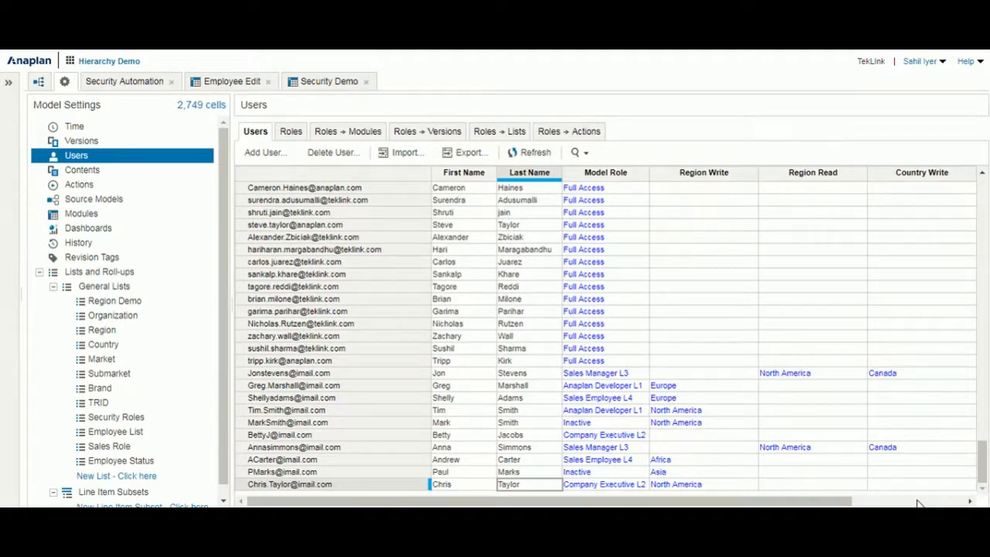
mouse_move(959, 498)
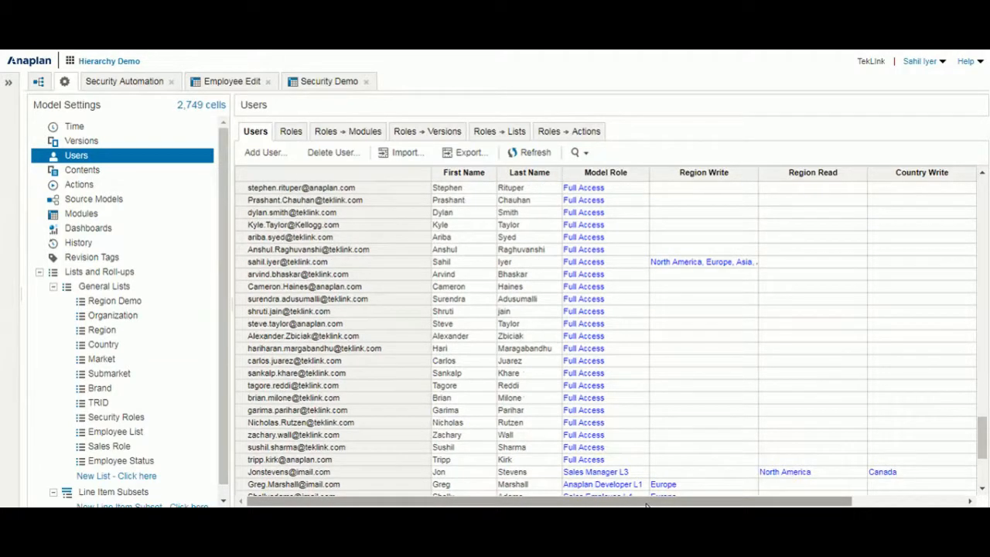
Confirm Selective Access is on for Employee List in General Lists, then return to the Users list
left_click(103, 285)
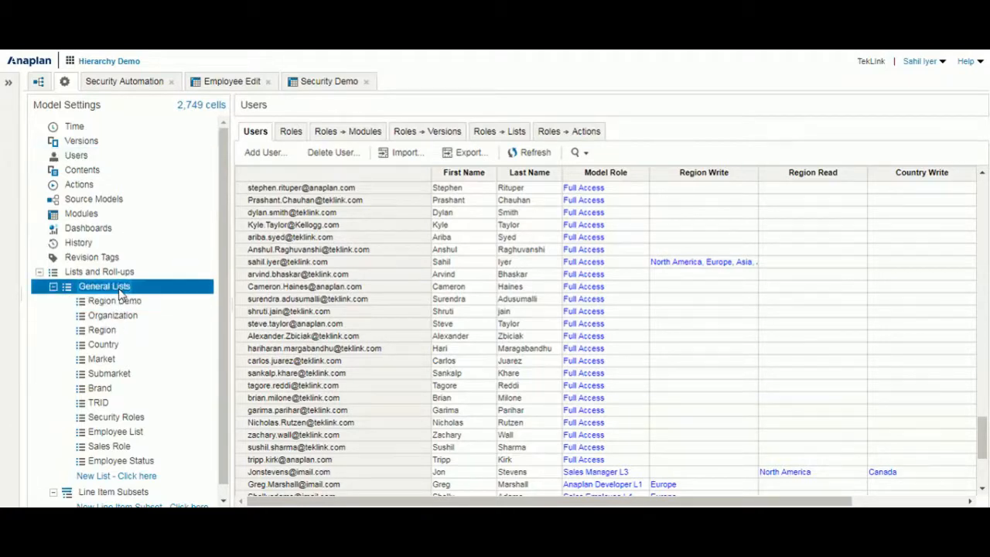
left_click(104, 285)
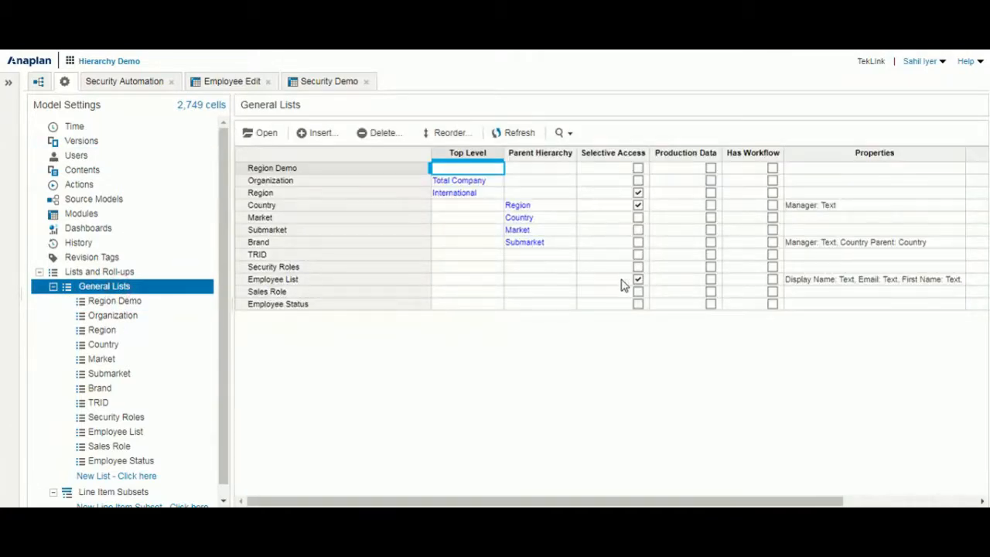
left_click(638, 279)
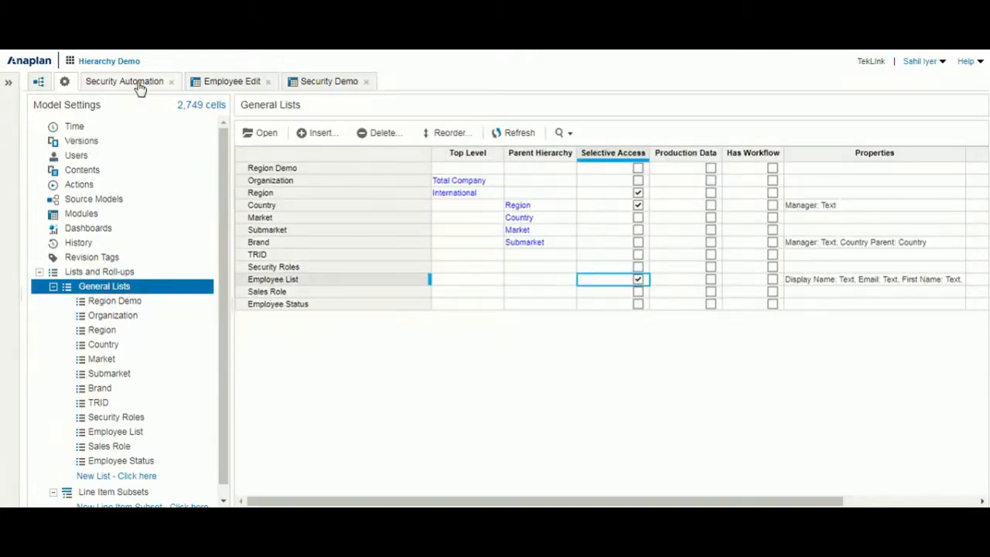
left_click(128, 80)
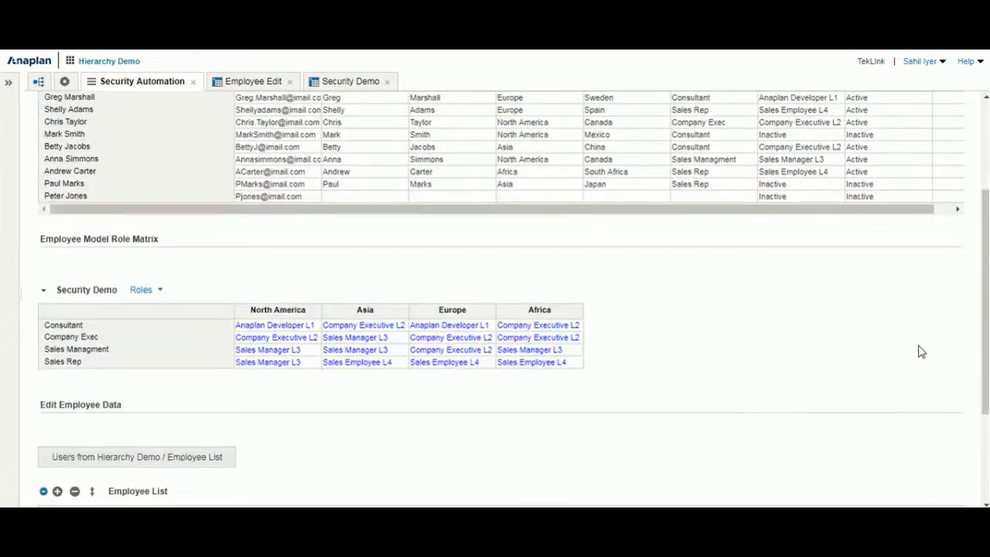
scroll("down", 3)
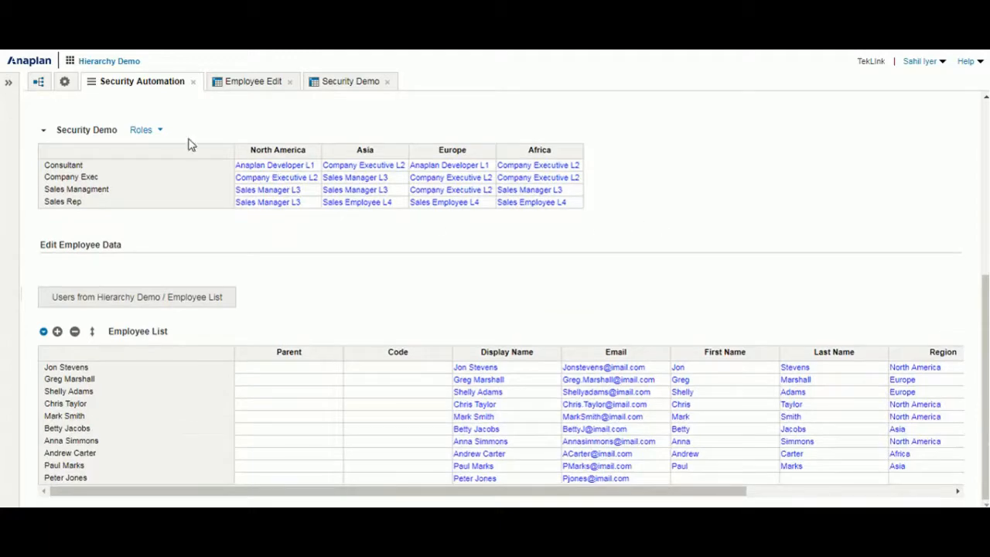
left_click(68, 80)
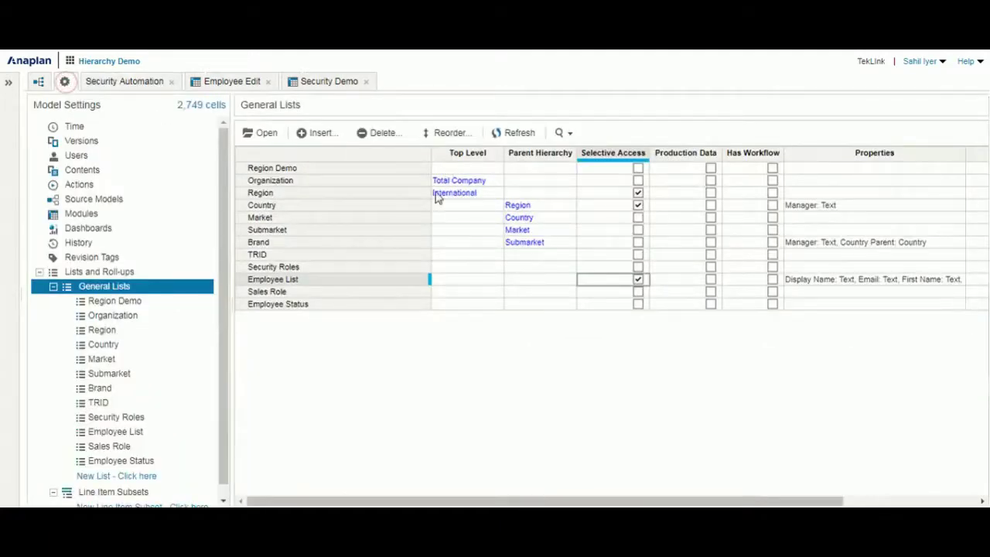
left_click(75, 155)
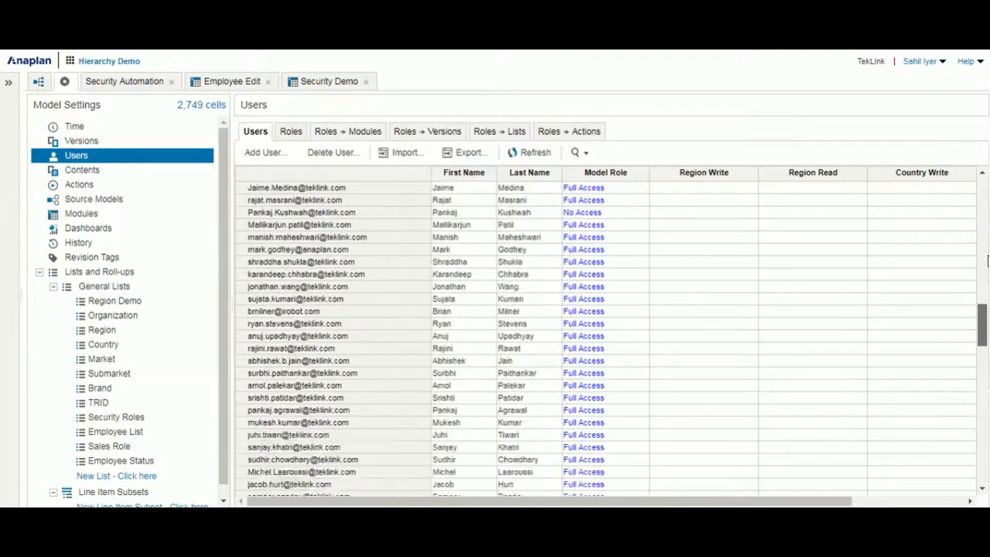
scroll("down", 3)
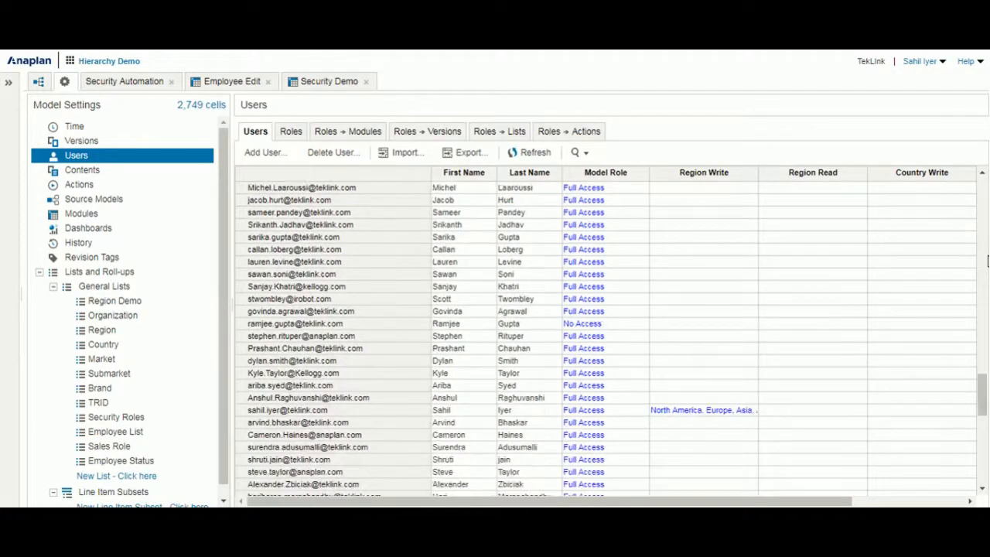
left_click(124, 80)
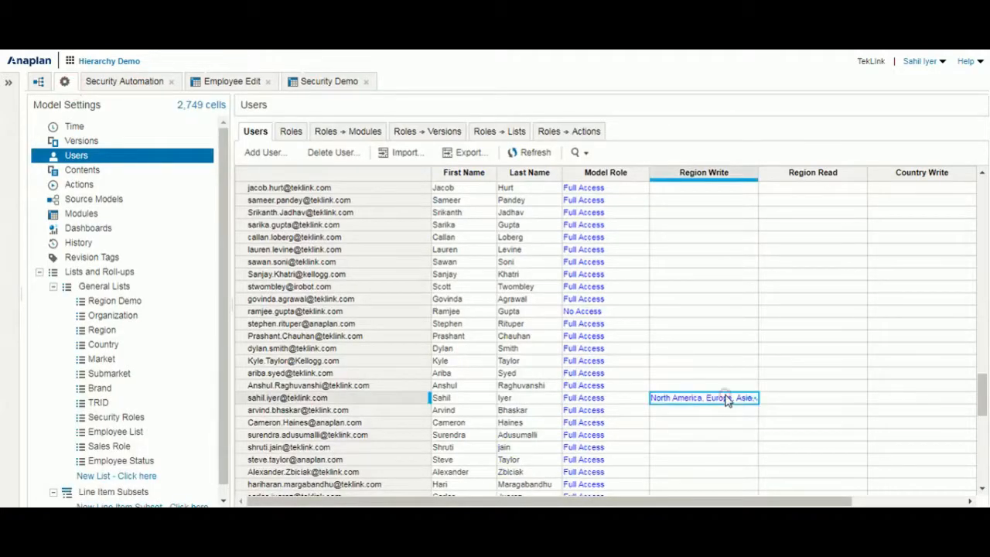
scroll("right", 3)
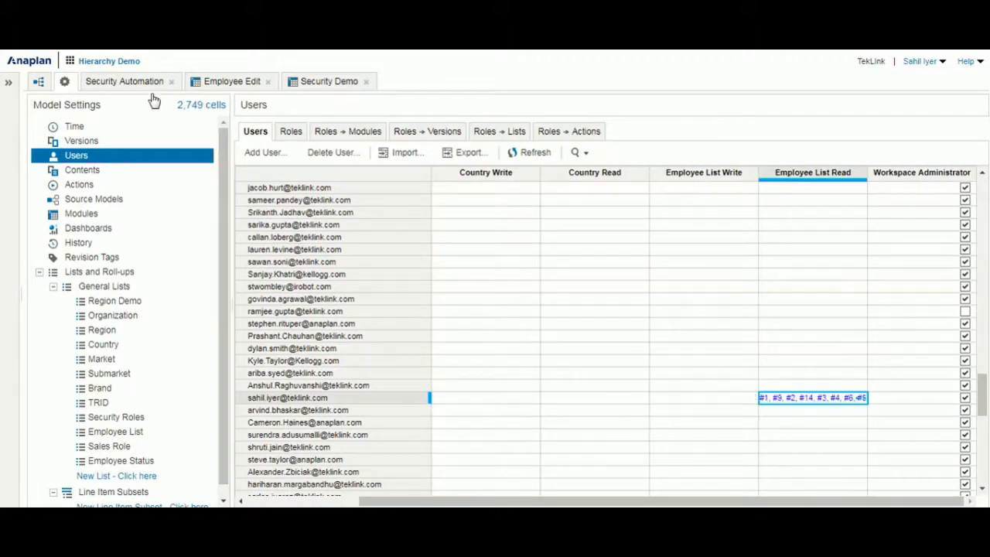
left_click(127, 81)
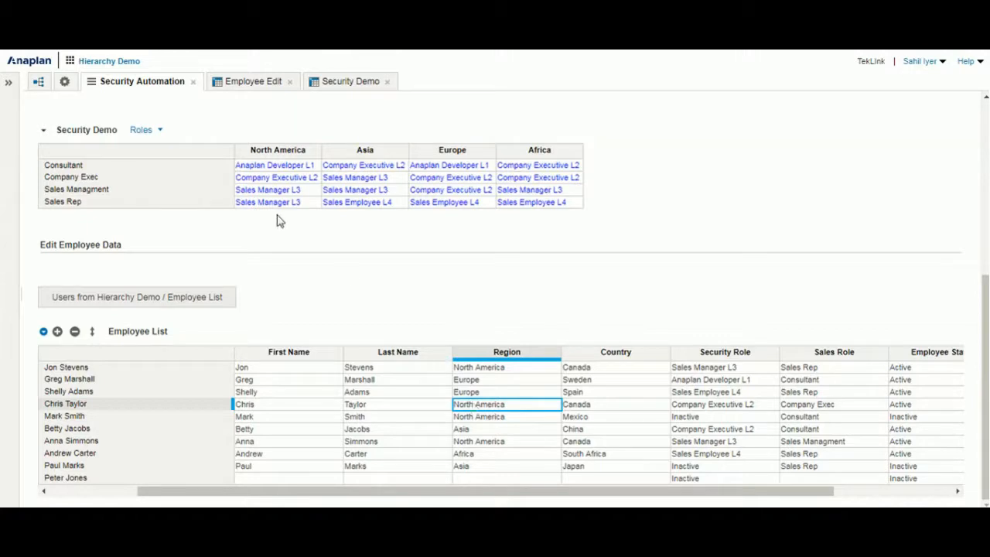
mouse_move(65, 94)
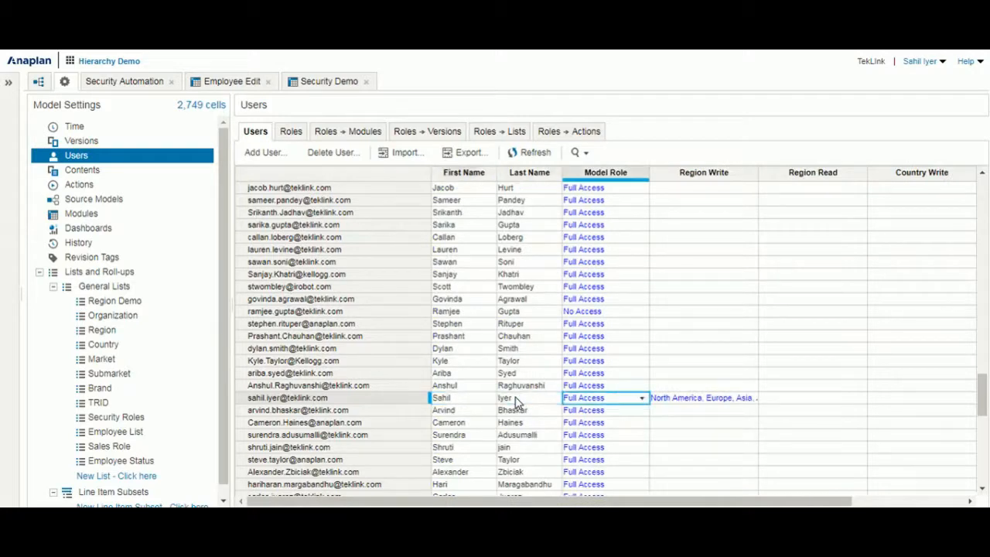
left_click(638, 396)
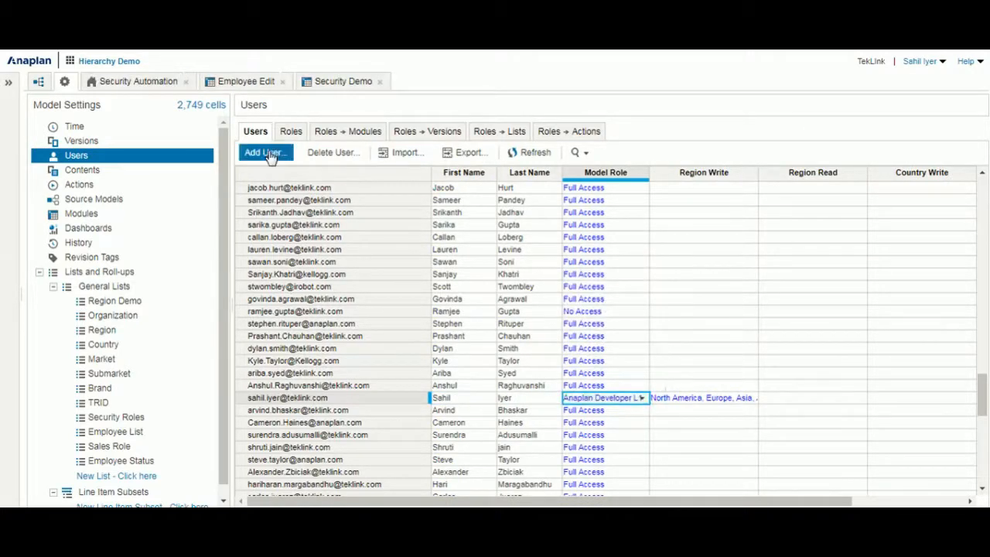
Set Security Demo module access to Read for Anaplan Developer L1 in the Roles → Modules grid
left_click(347, 130)
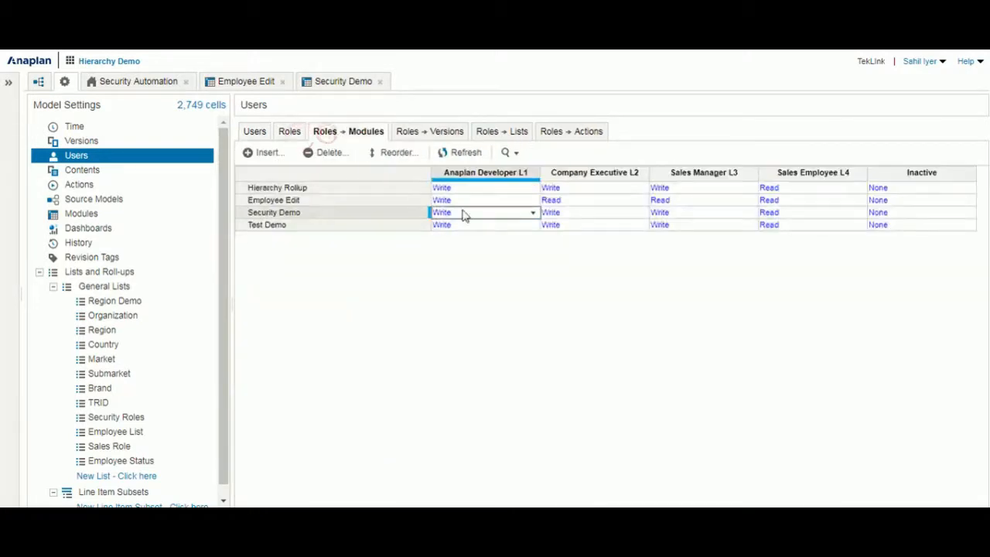
left_click(532, 213)
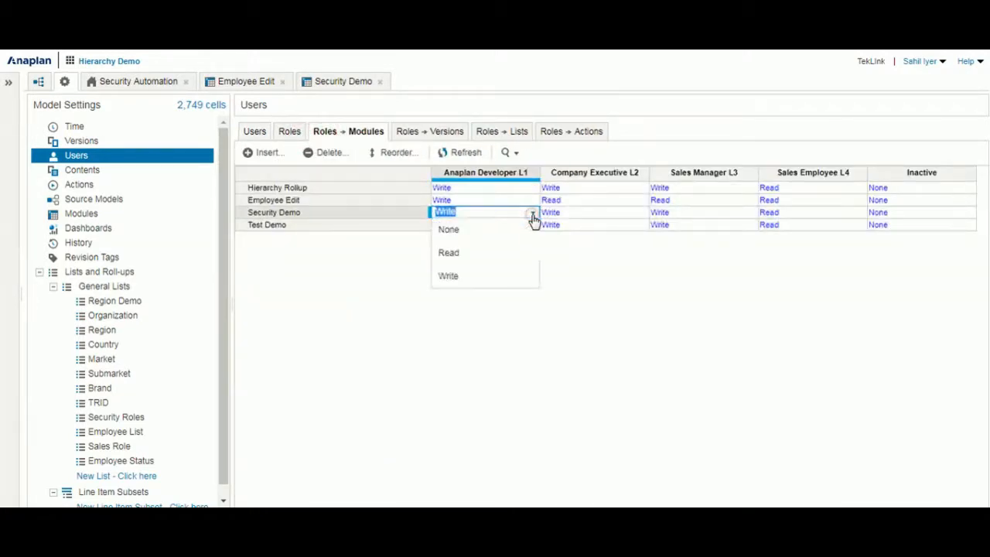
left_click(448, 252)
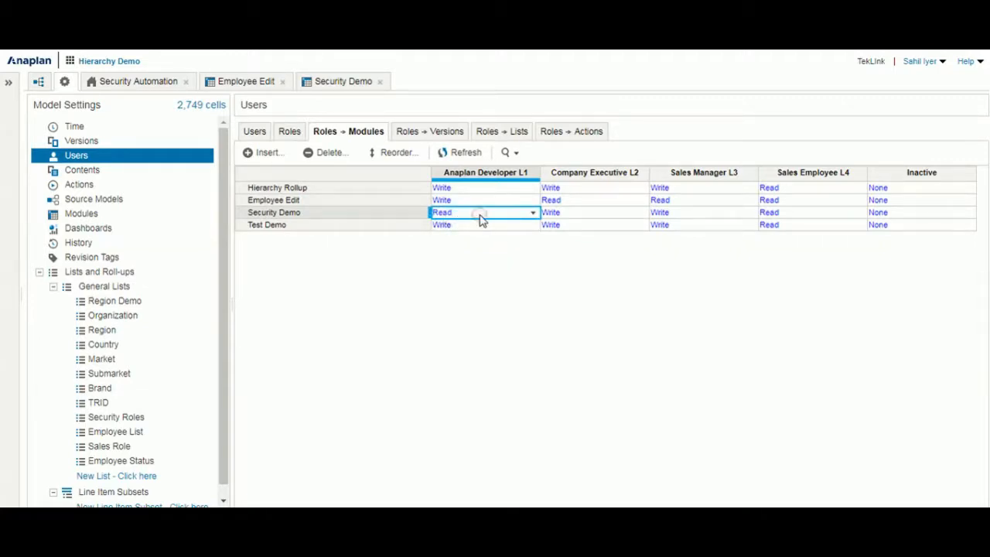
left_click(142, 80)
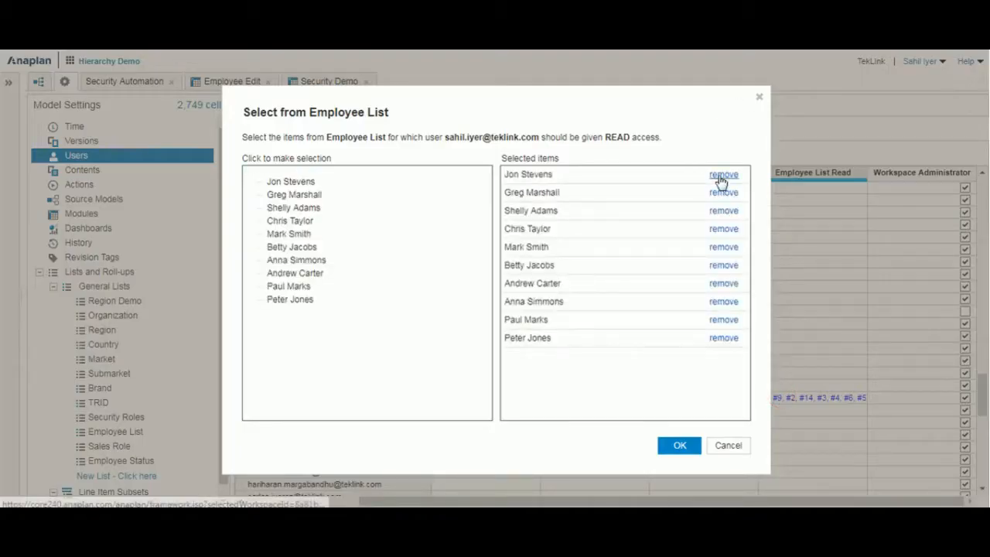
Remove all employees from the user's Employee List read access and begin inserting a new list item
left_click(724, 174)
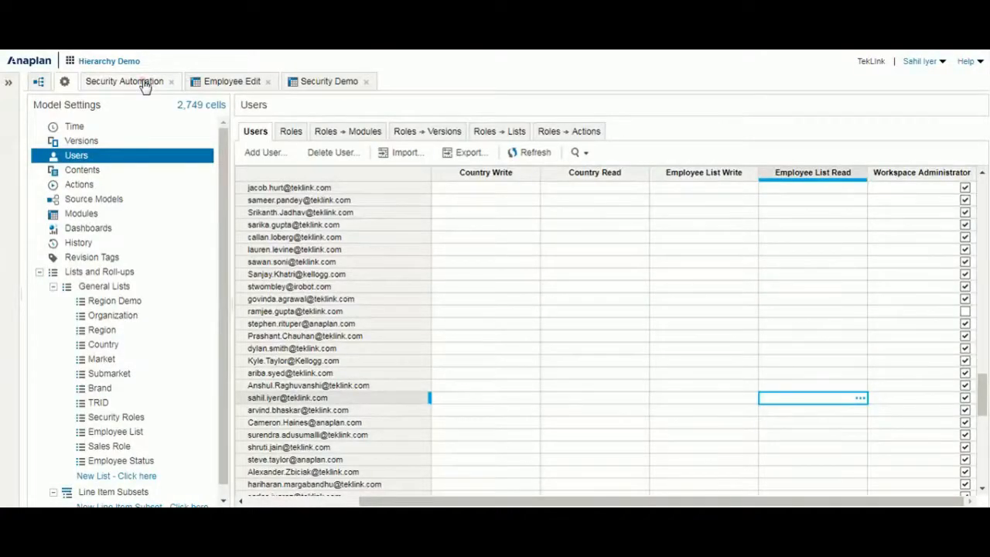
left_click(138, 80)
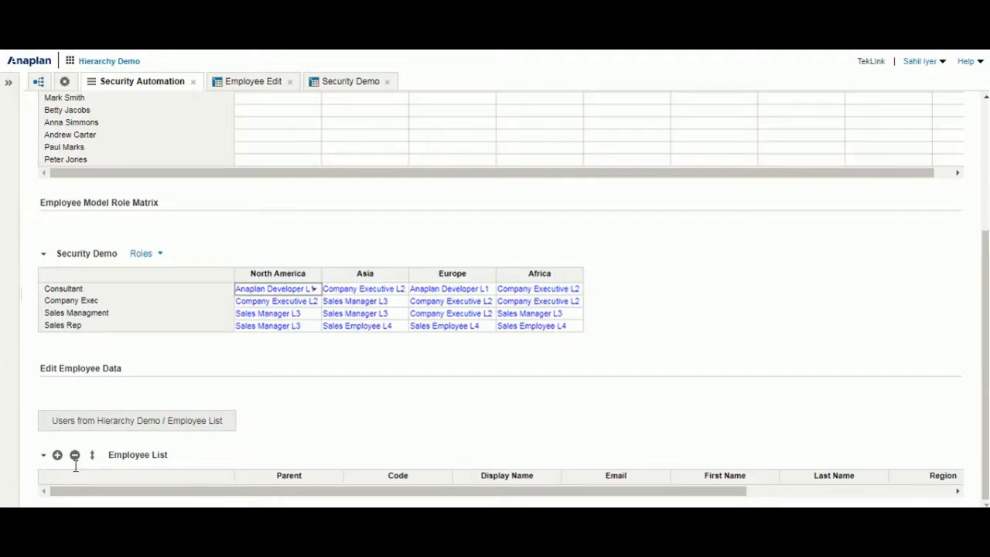
left_click(56, 455)
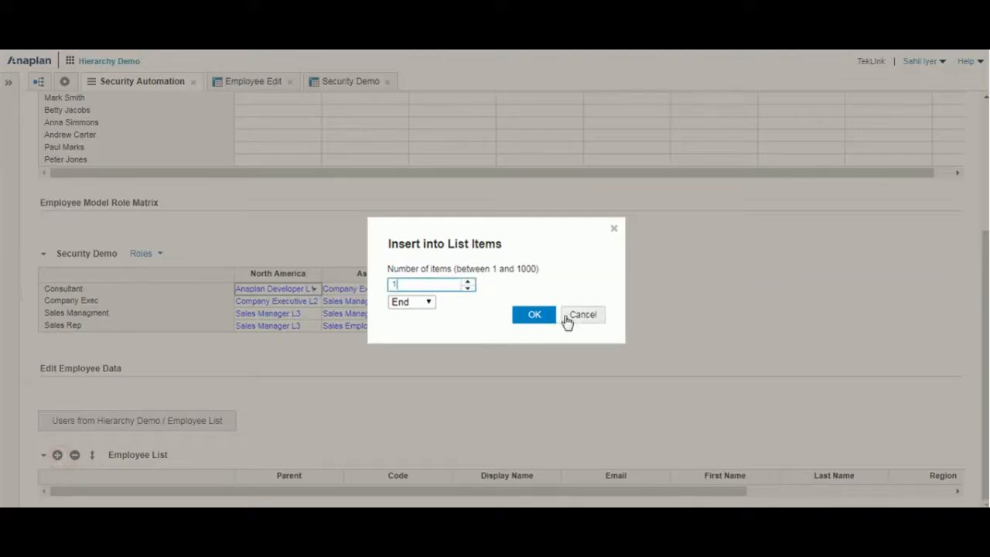